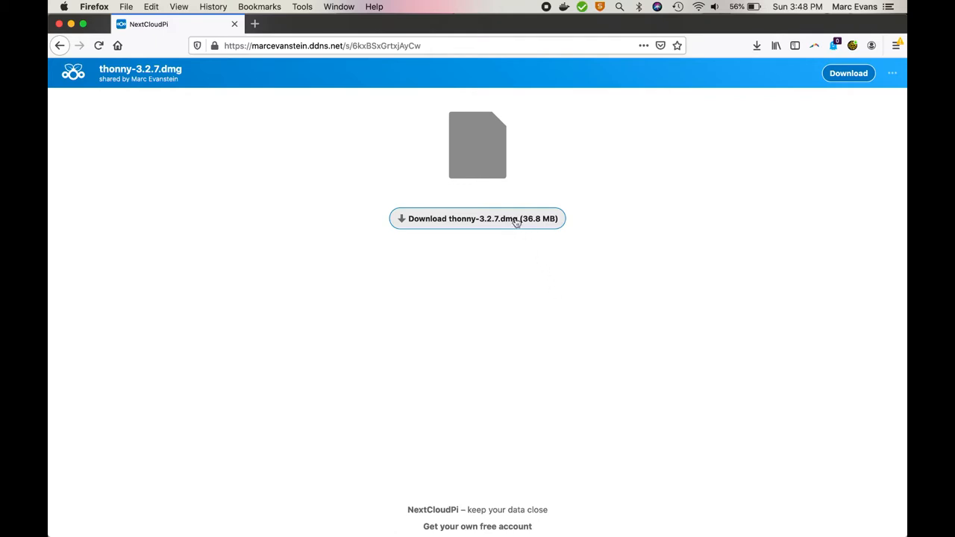
Download thonny-3.2.7.dmg, open it with DiskImageMounter, and dismiss the unidentified-developer alert
left_click(477, 219)
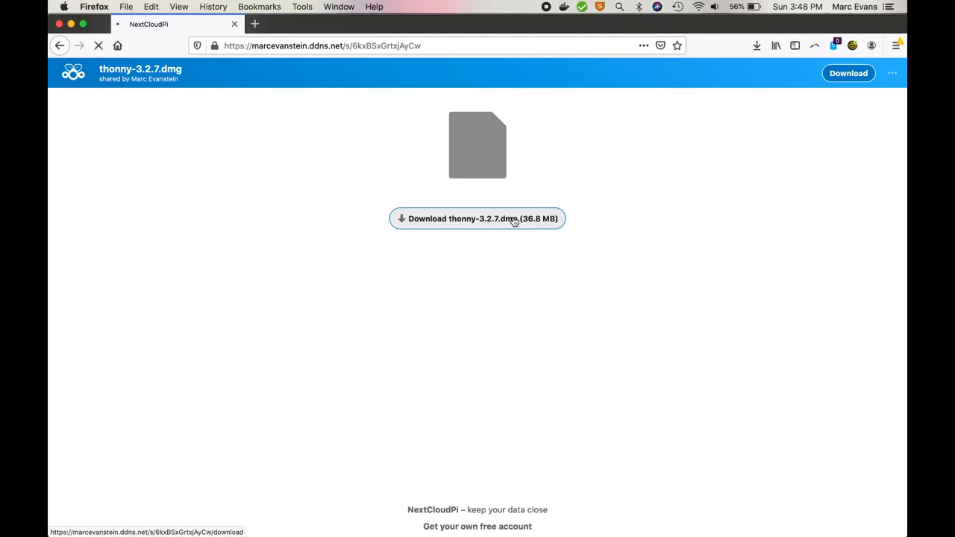
left_click(477, 219)
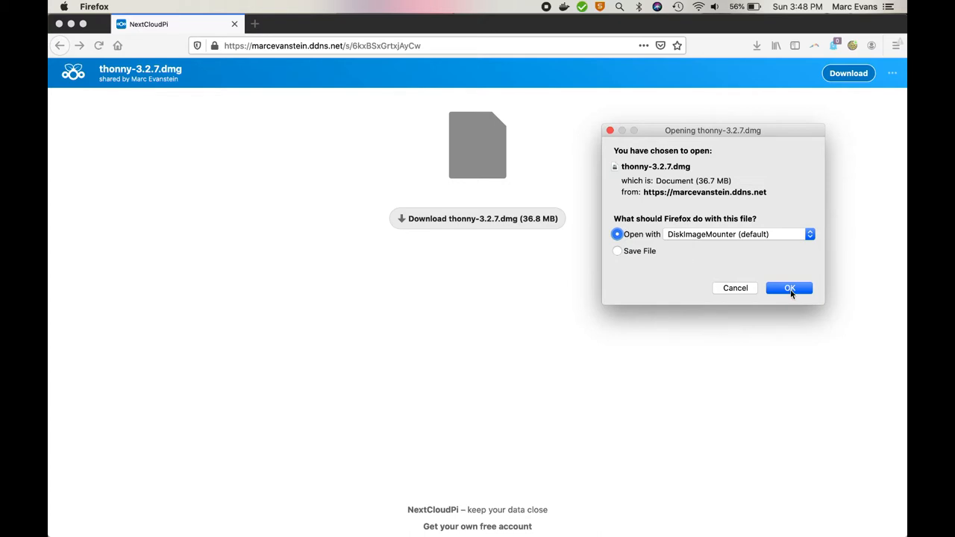
left_click(789, 288)
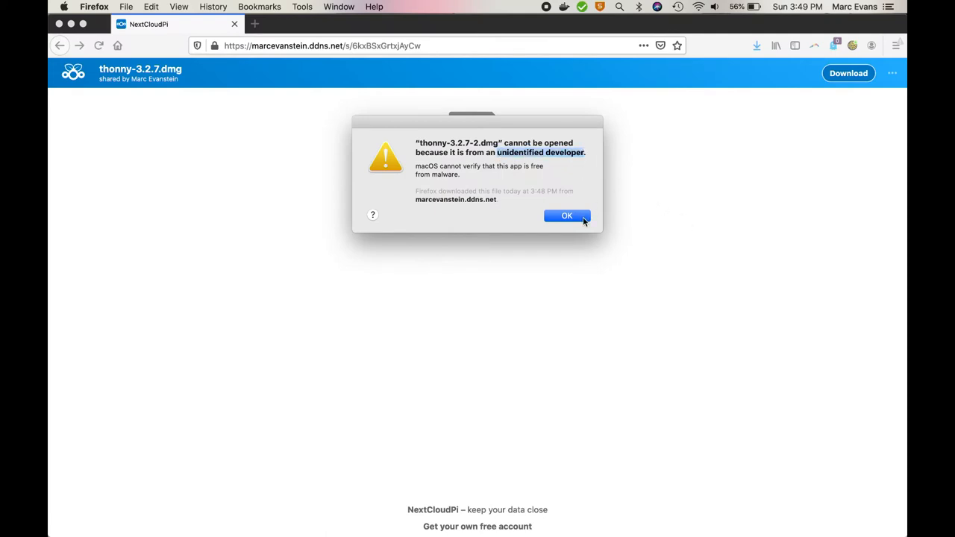
left_click(566, 215)
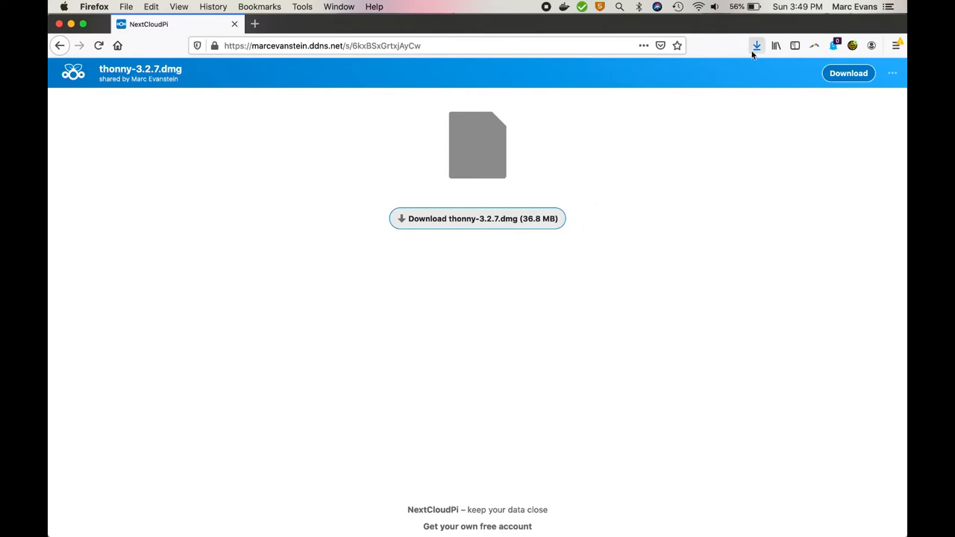
Reveal thonny-3.2.7-2.dmg in Finder's Downloads and open it anyway past the verification alert
left_click(757, 45)
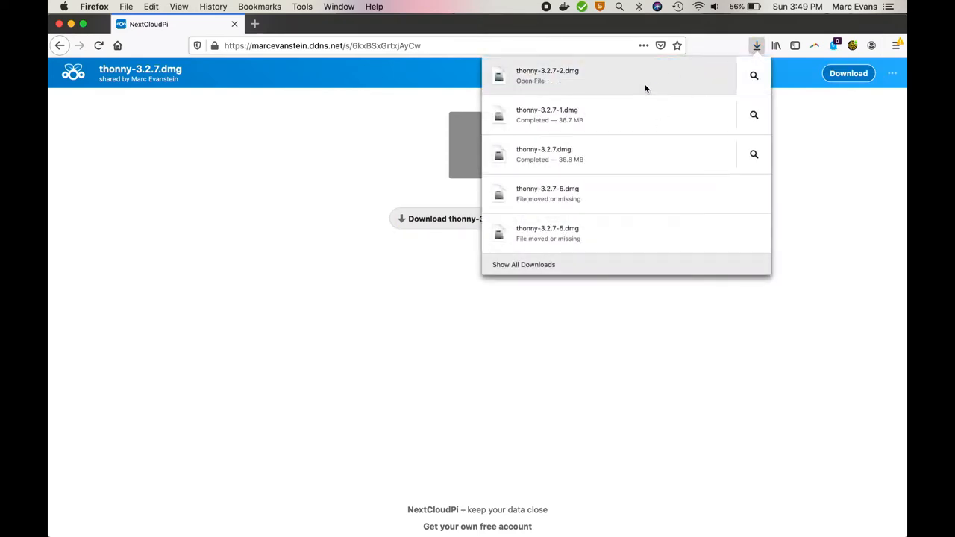
left_click(547, 74)
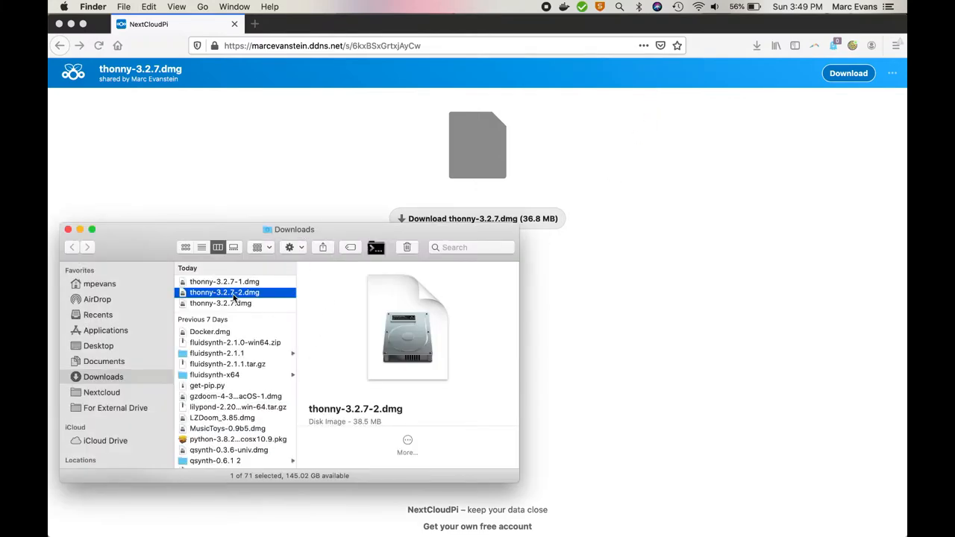
double_click(223, 292)
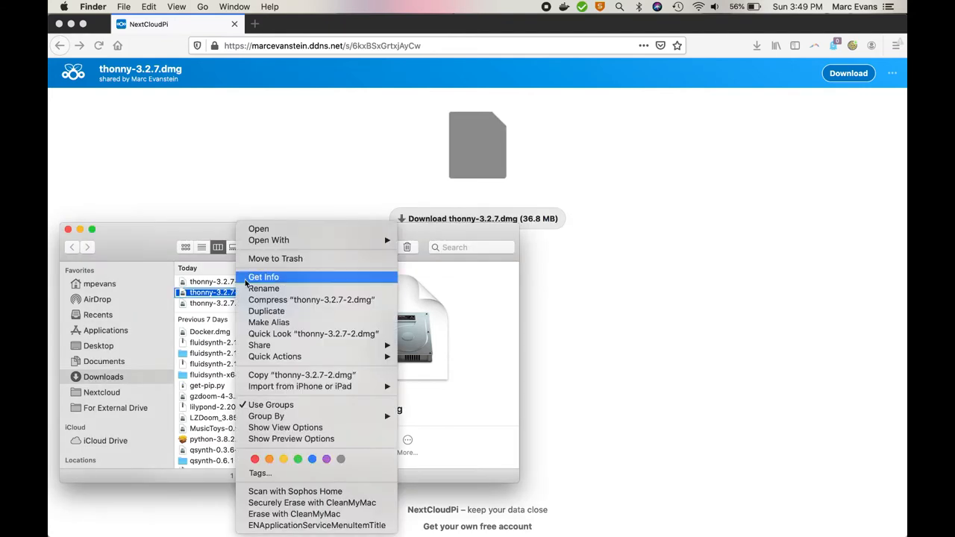
mouse_move(258, 228)
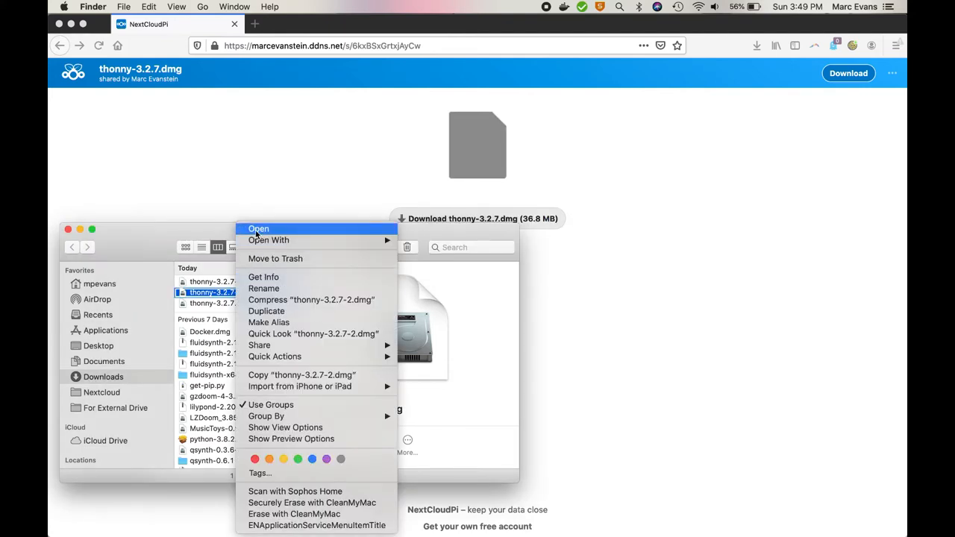
left_click(258, 229)
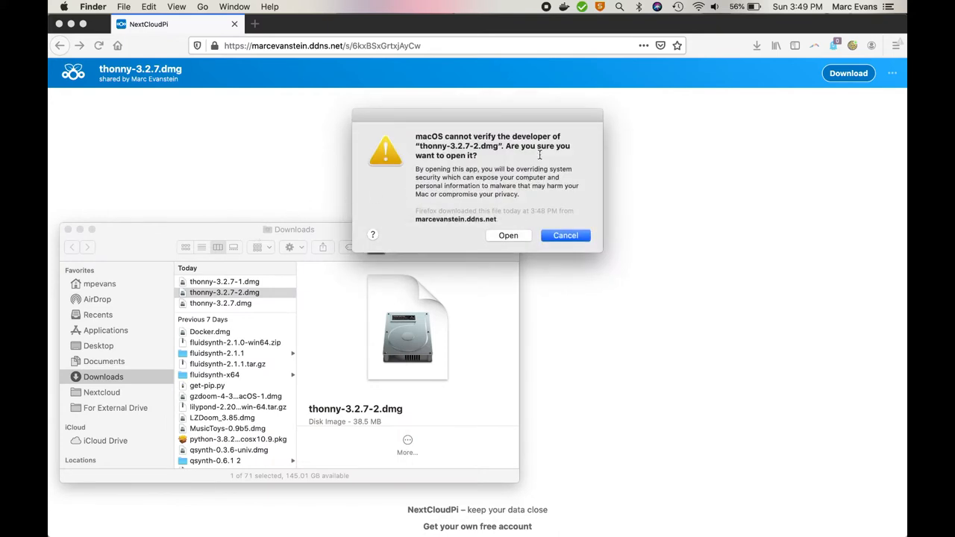
left_click(508, 235)
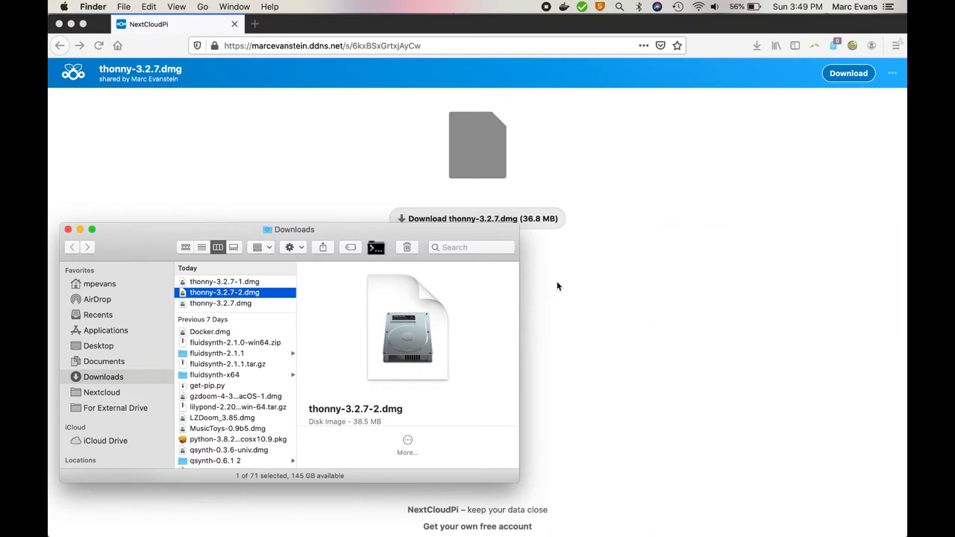
Open the mounted Thonny 3.2.7 volume, select the SCAMP folder, and show Applications
double_click(223, 292)
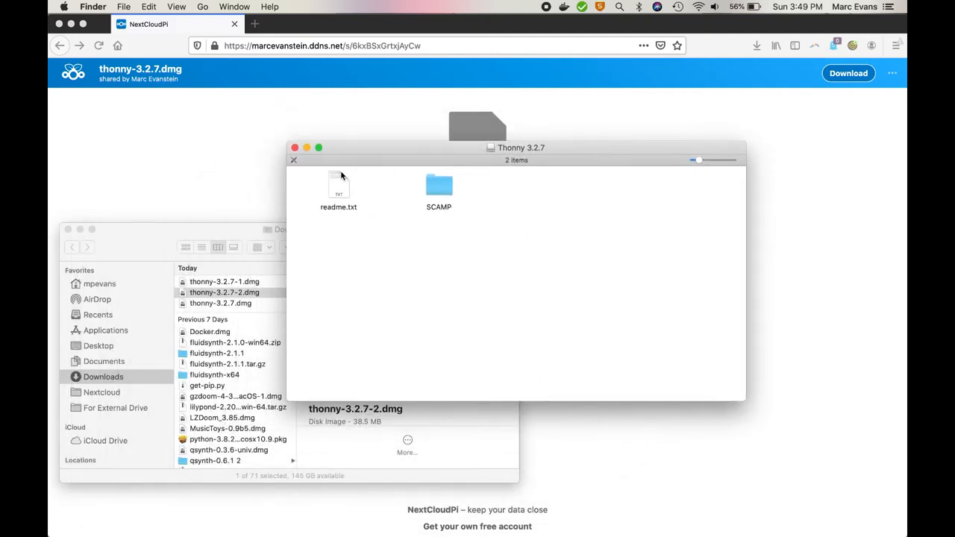
left_click(438, 187)
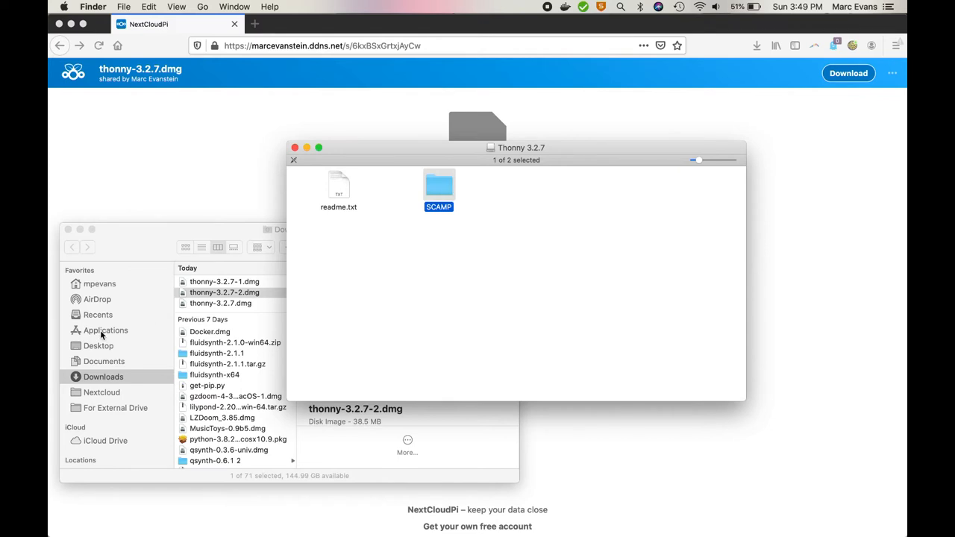
left_click(106, 330)
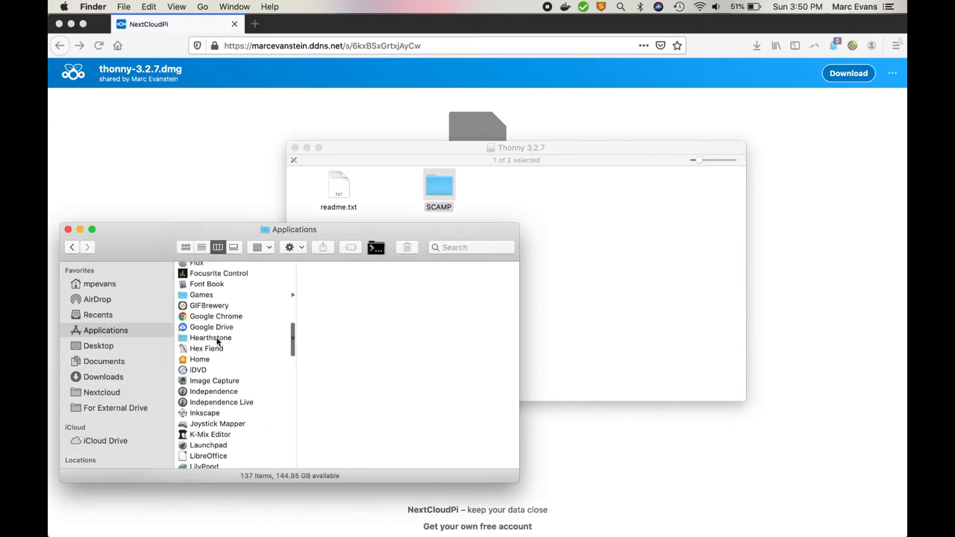
Run Setup.command in Applications > SCAMP, allowing it through the security prompt
scroll("down", 3)
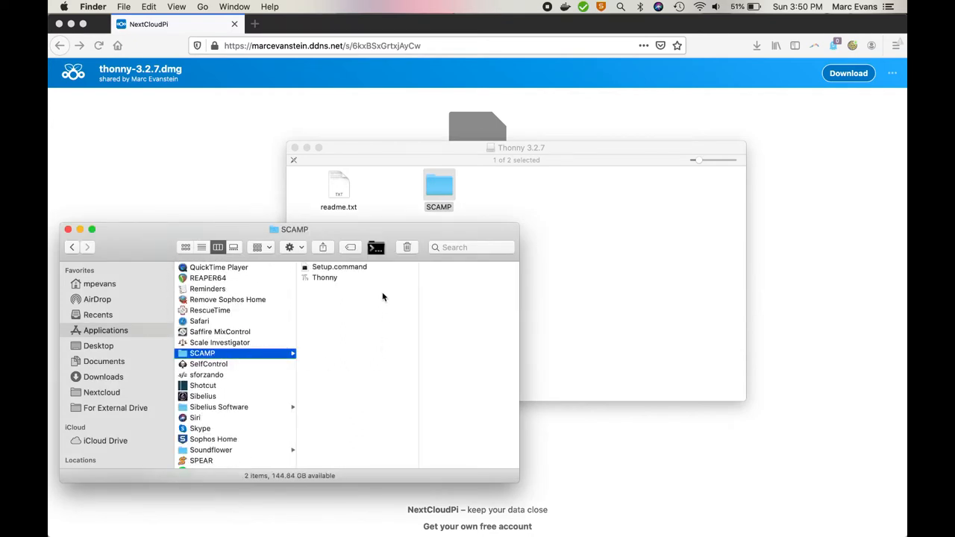
left_click(325, 277)
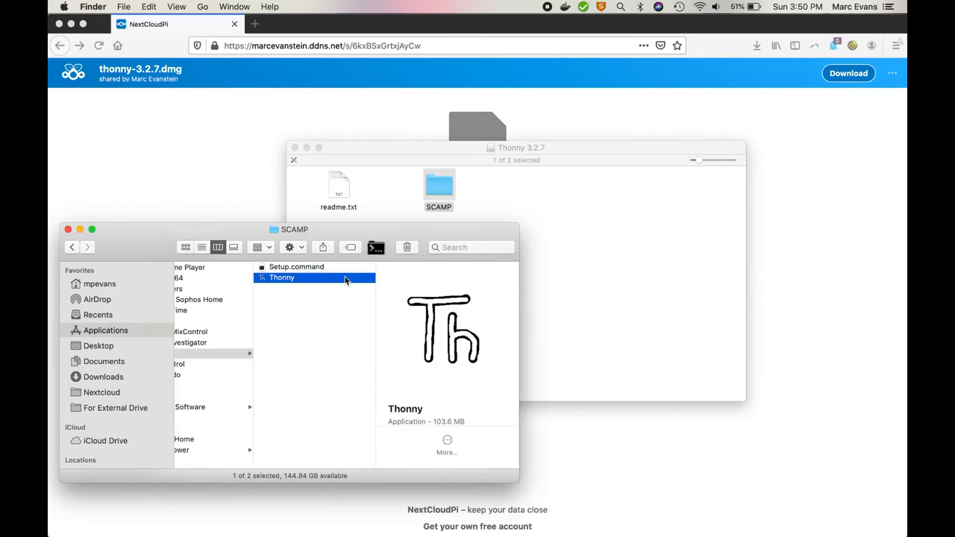
left_click(297, 267)
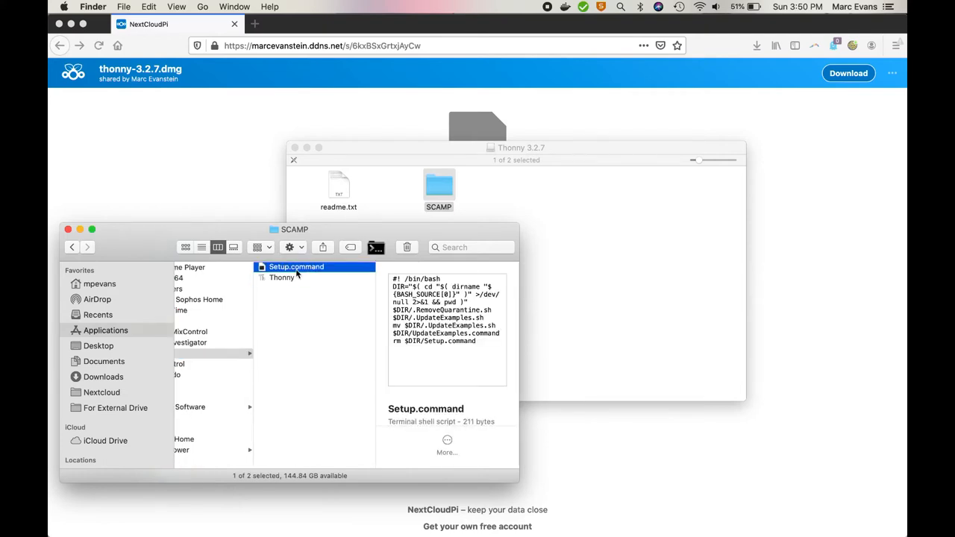
double_click(296, 267)
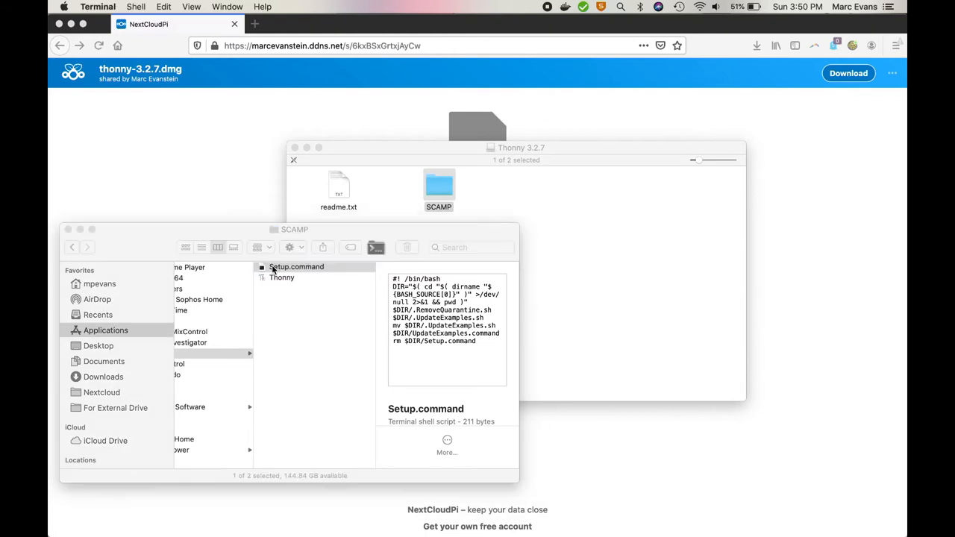
double_click(296, 266)
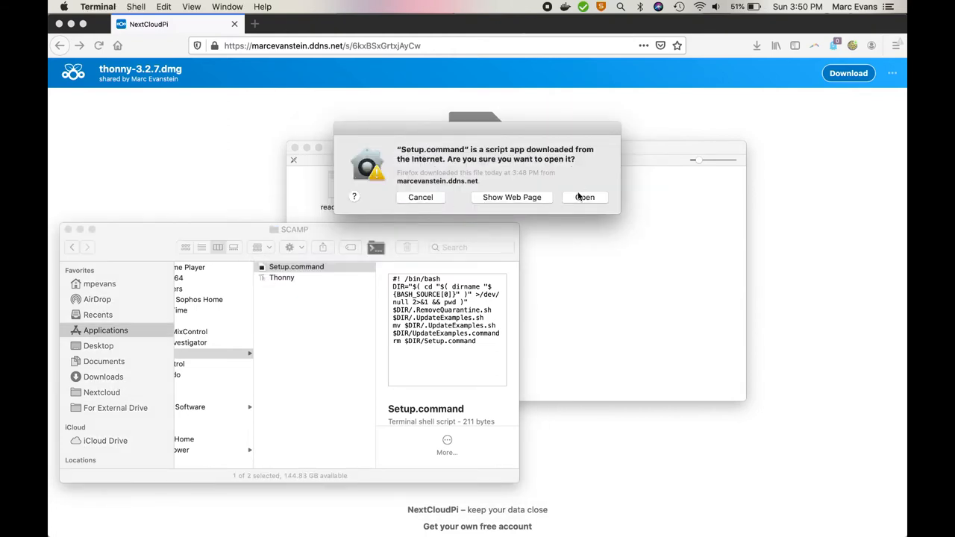
left_click(584, 197)
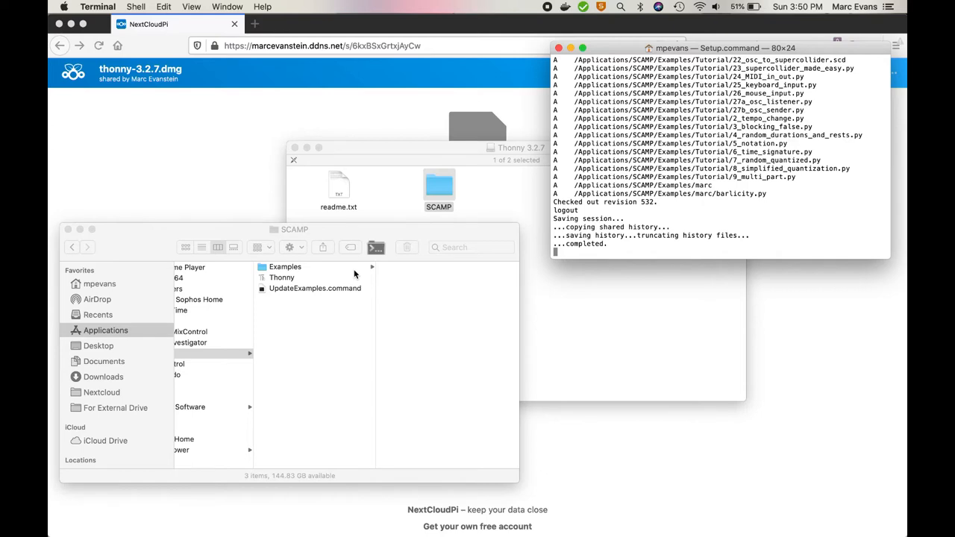
mouse_move(337, 291)
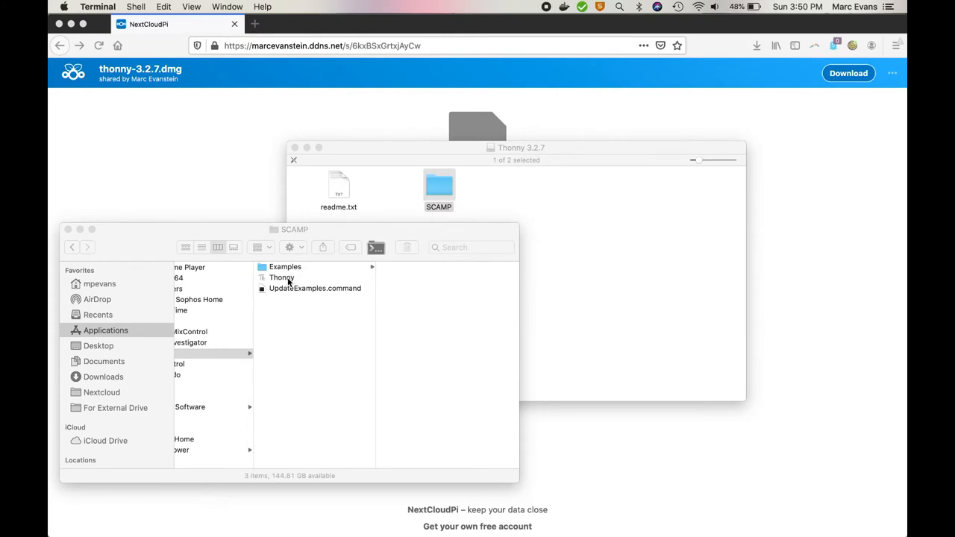
Launch Thonny from SCAMP and finish first-run setup with English and Standard settings
left_click(282, 278)
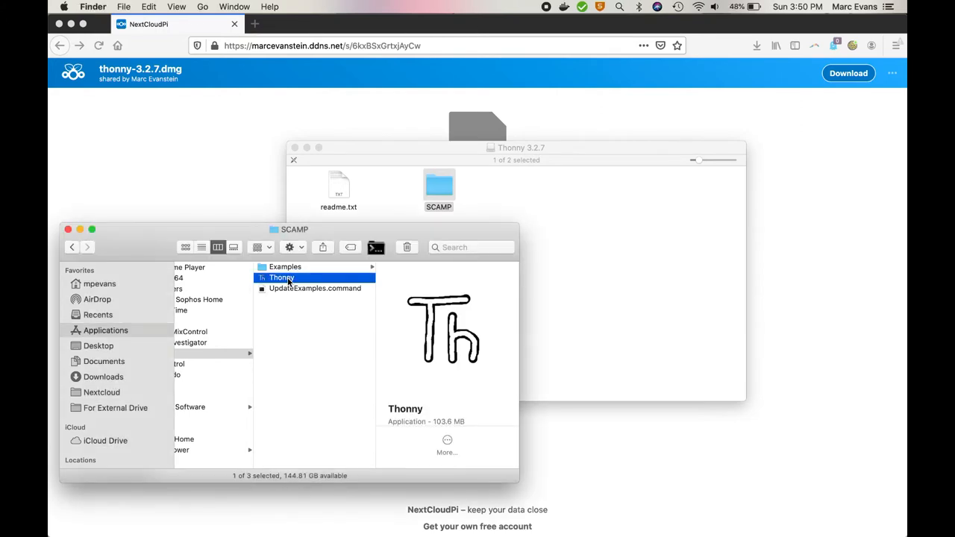
double_click(281, 277)
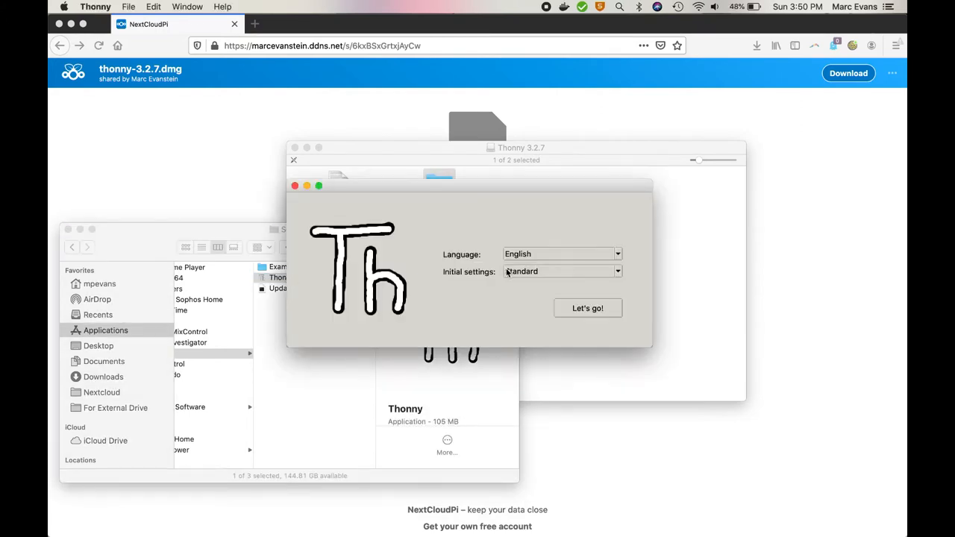
left_click(560, 254)
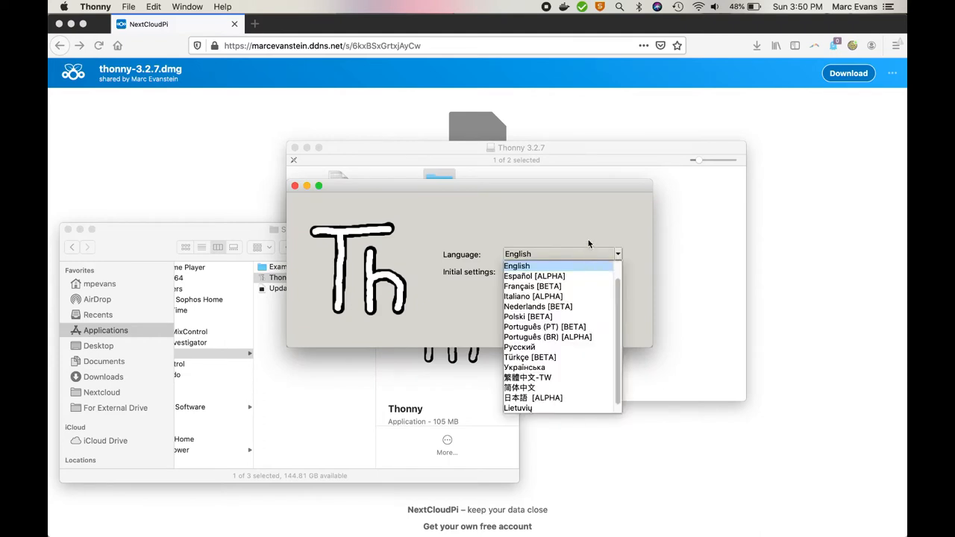
left_click(517, 265)
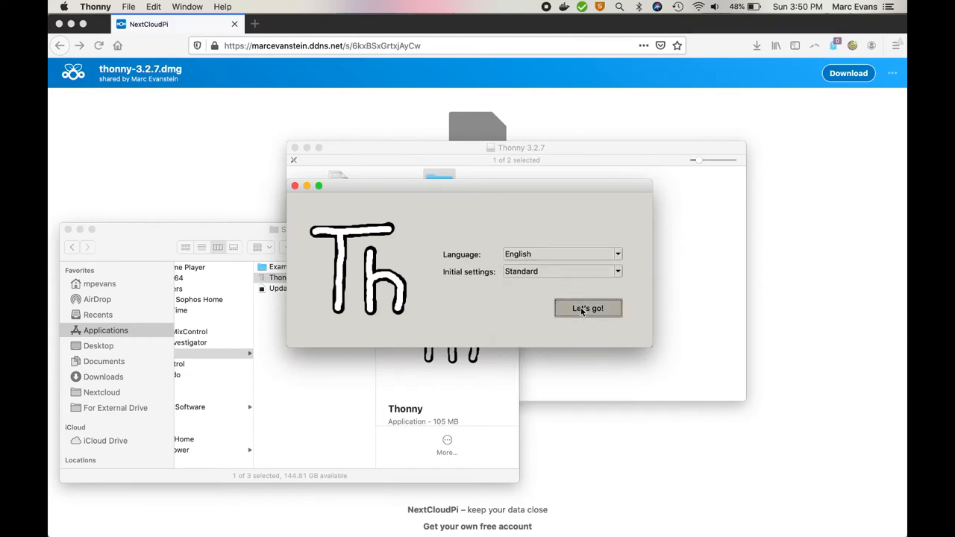
left_click(587, 308)
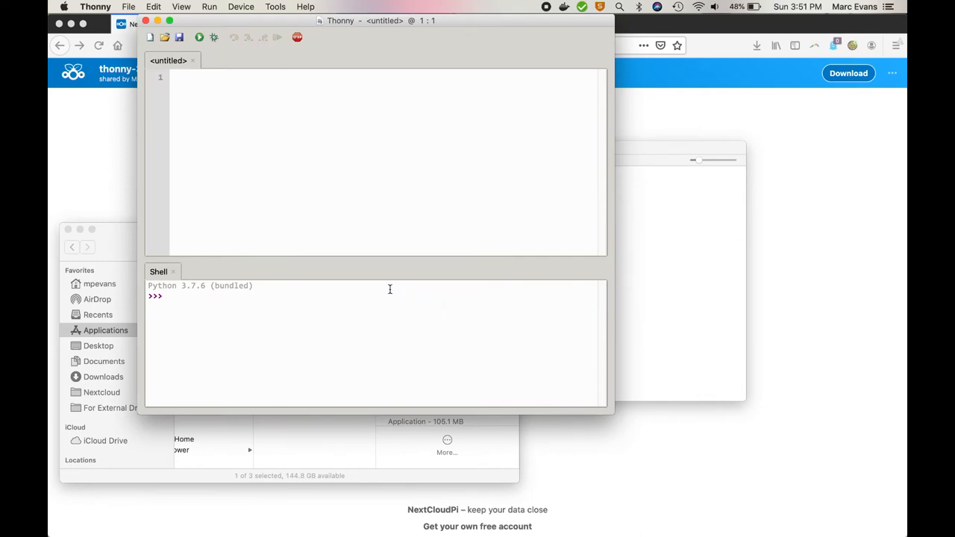
mouse_move(210, 95)
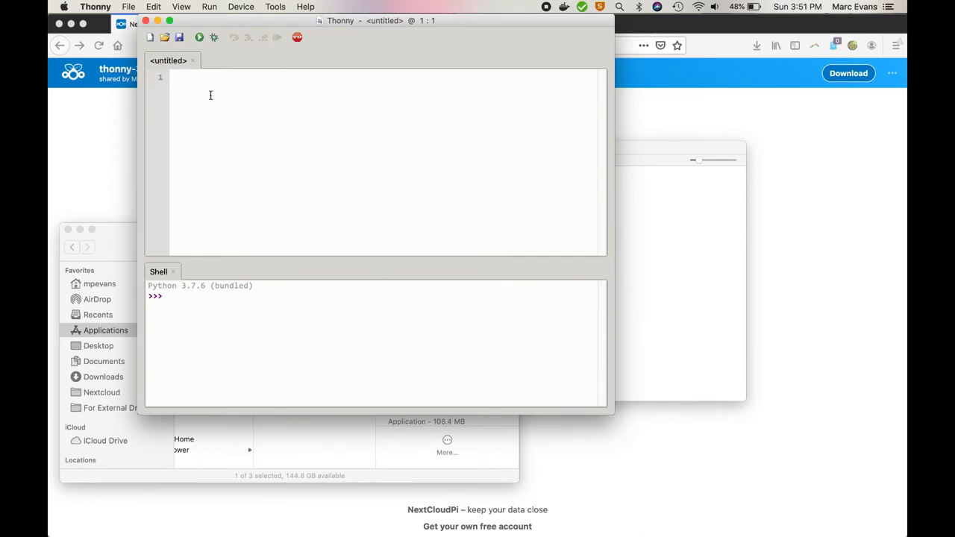
Open 1_hello_world.py from Applications > SCAMP > Examples > Tutorial
left_click(128, 7)
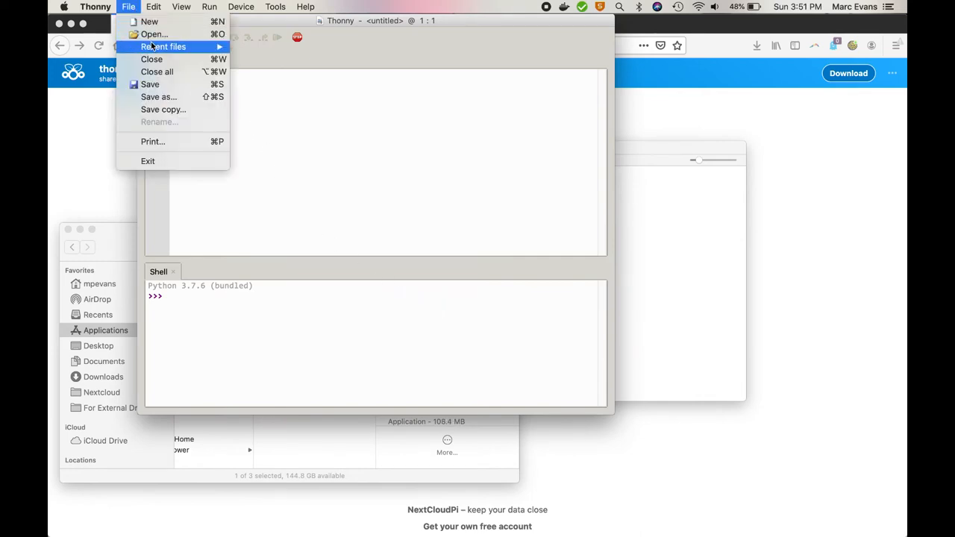
left_click(154, 33)
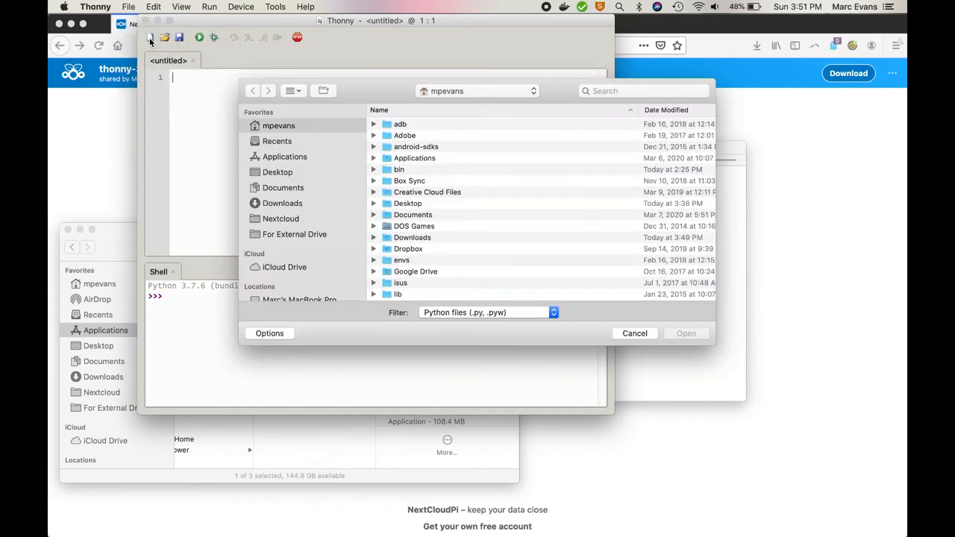
left_click(285, 156)
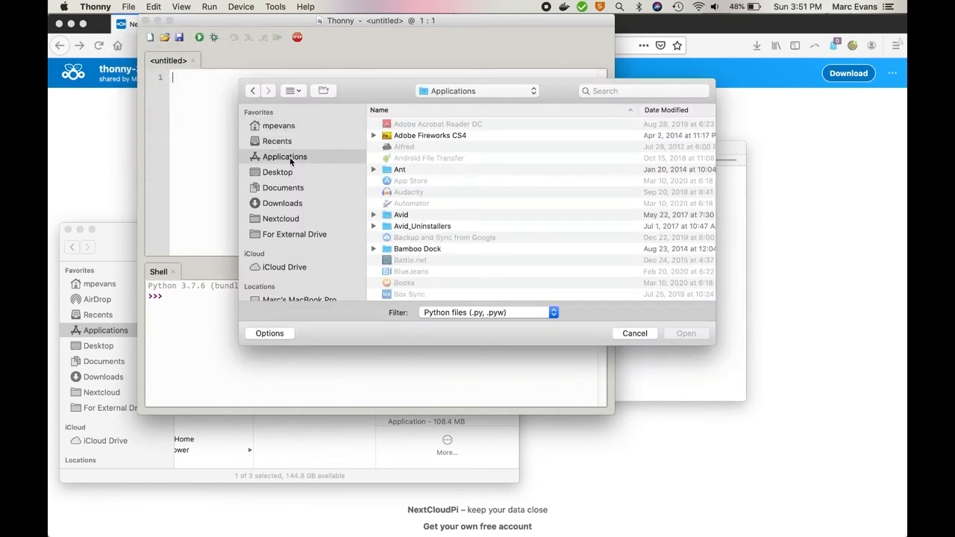
scroll("down", 3)
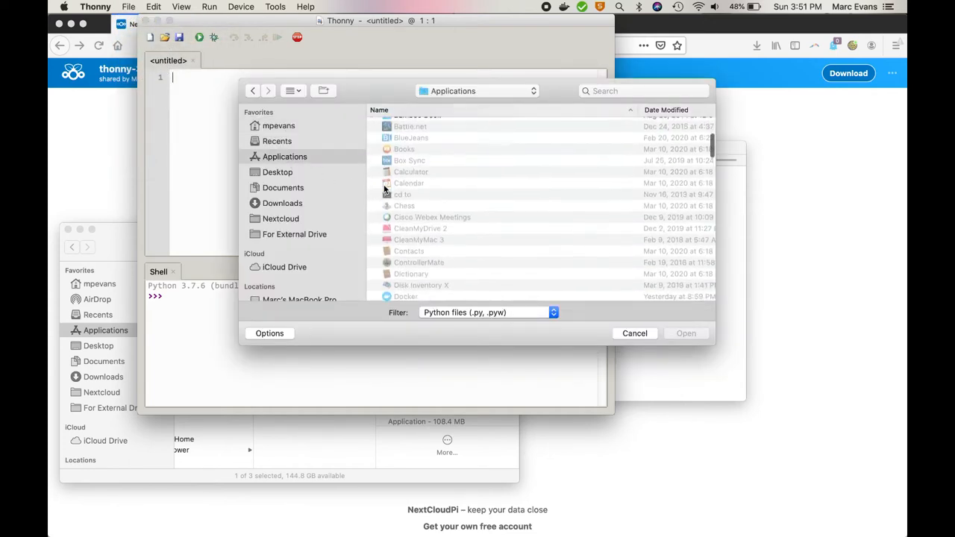
scroll("down", 3)
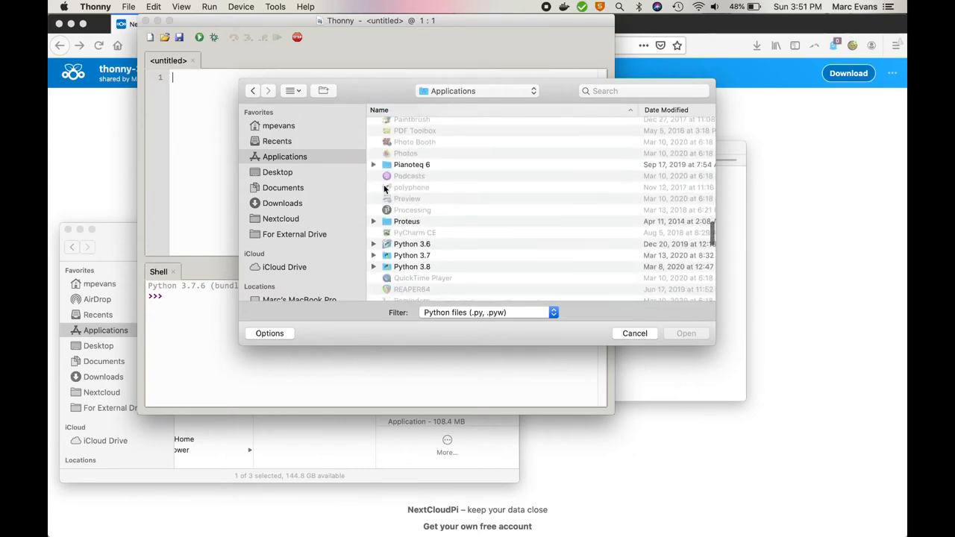
scroll("down", 3)
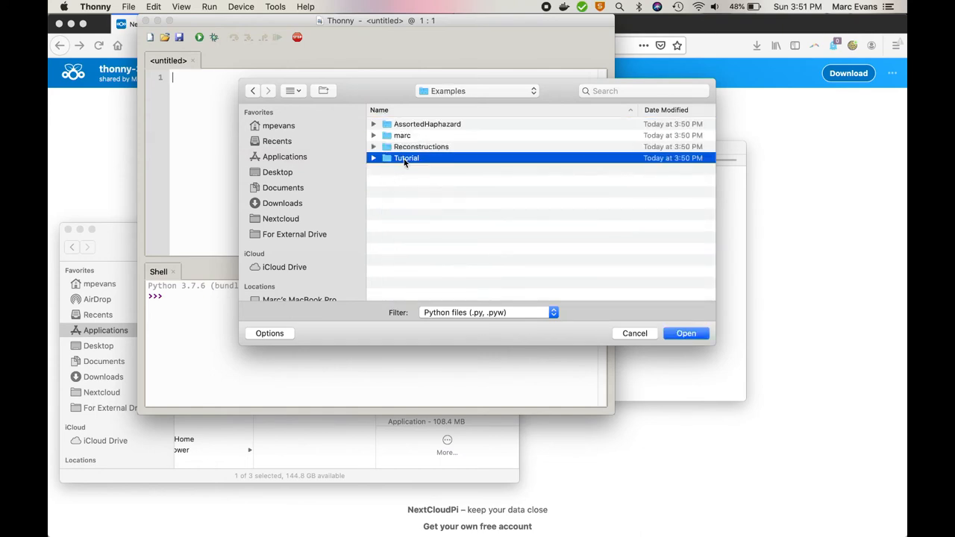
left_click(634, 334)
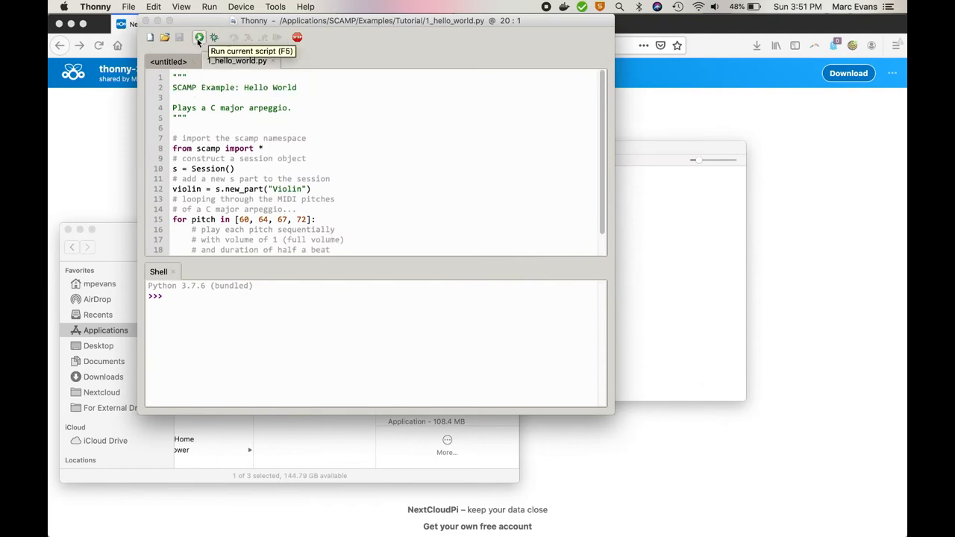
Run 1_hello_world.py so the shell reports Sibelius and coreaudio
left_click(198, 38)
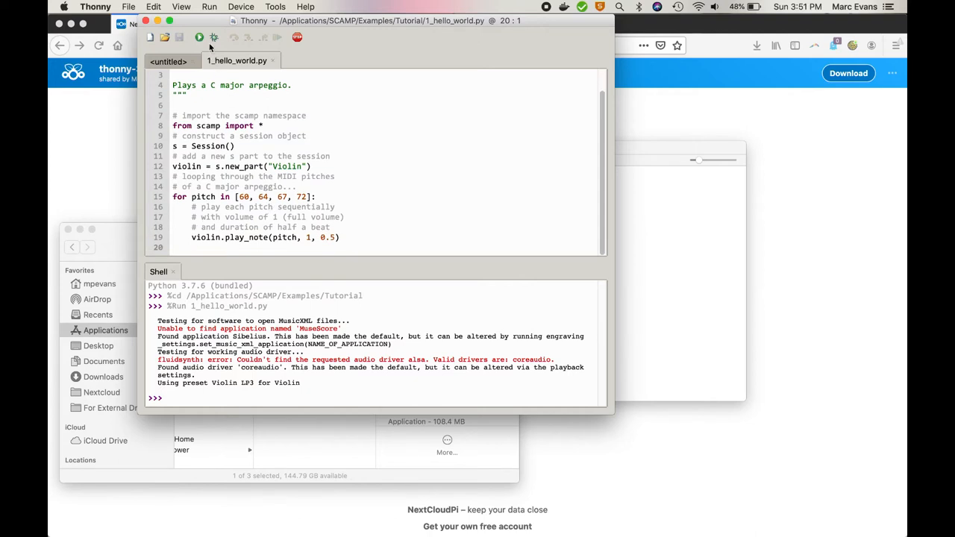
left_click(198, 38)
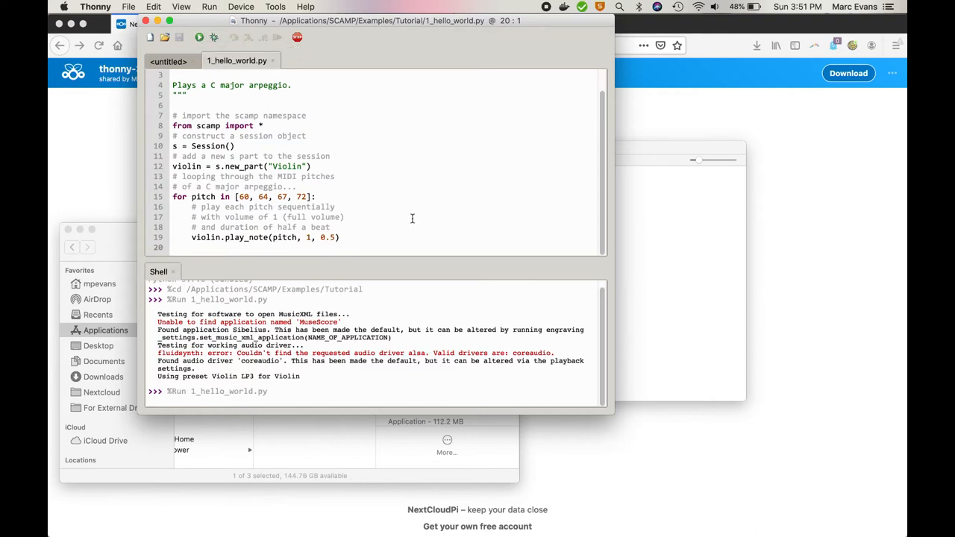
left_click(199, 37)
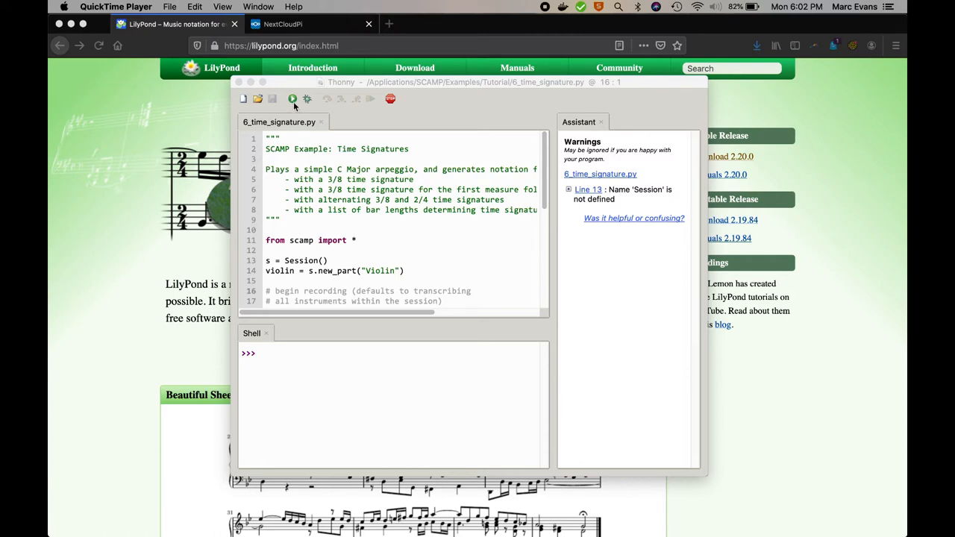
Run 6_time_signature.py and check the shell's 'lilypond: command not found' errors
left_click(292, 99)
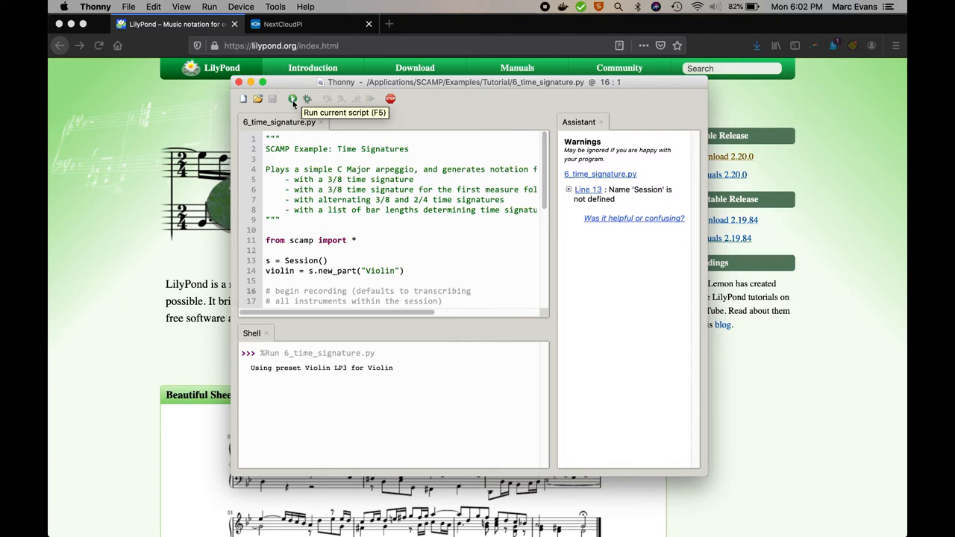
left_click(291, 99)
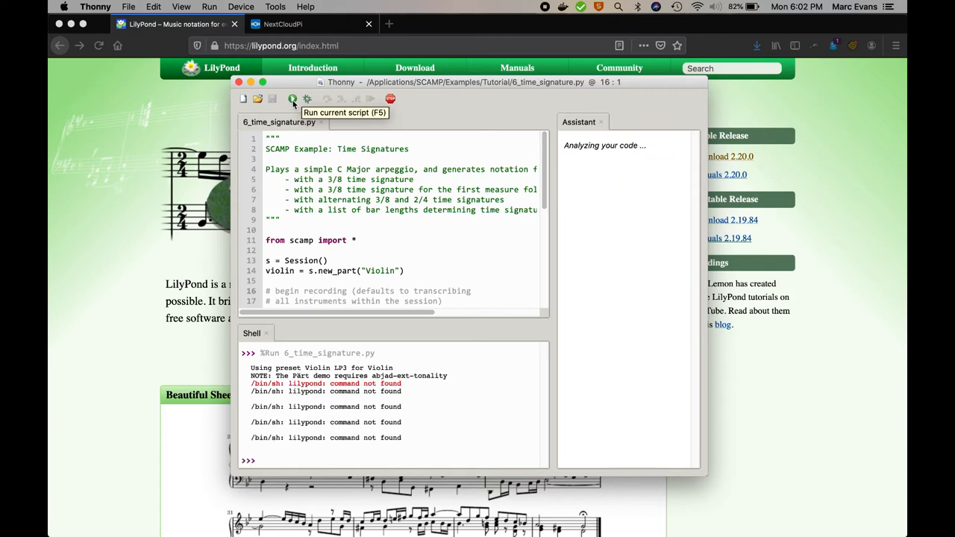
mouse_move(371, 429)
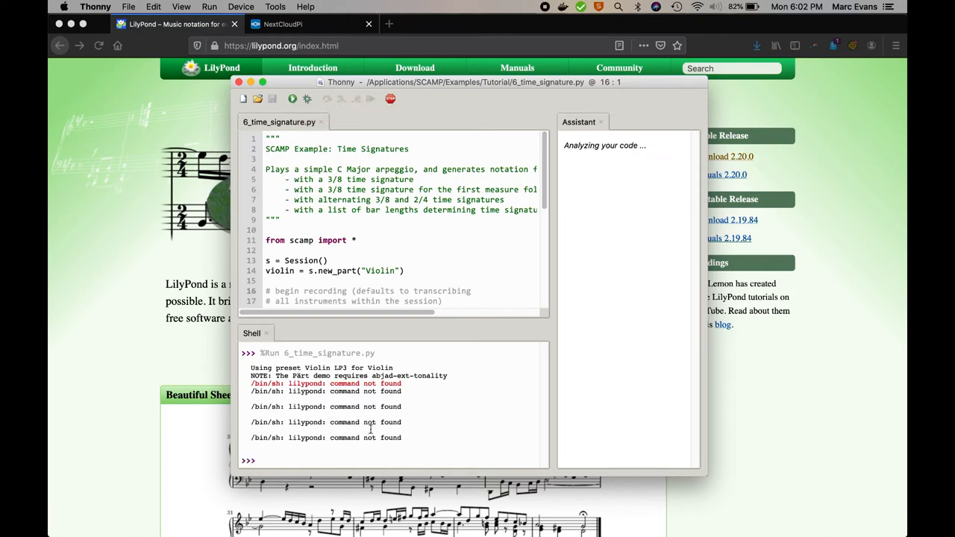
mouse_move(371, 417)
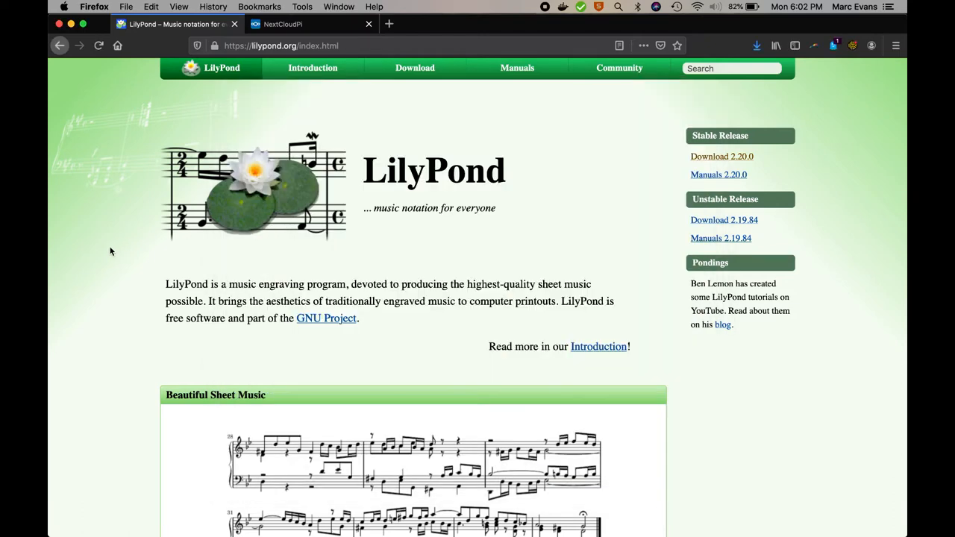
mouse_move(397, 82)
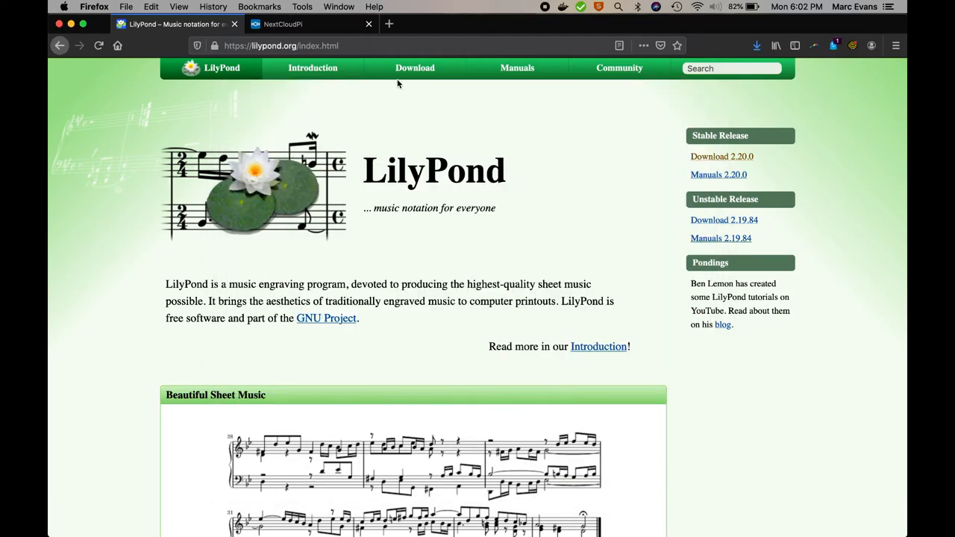
View the LilyPond MacOS X download page, then go to the NextCloudPi share tab
left_click(414, 68)
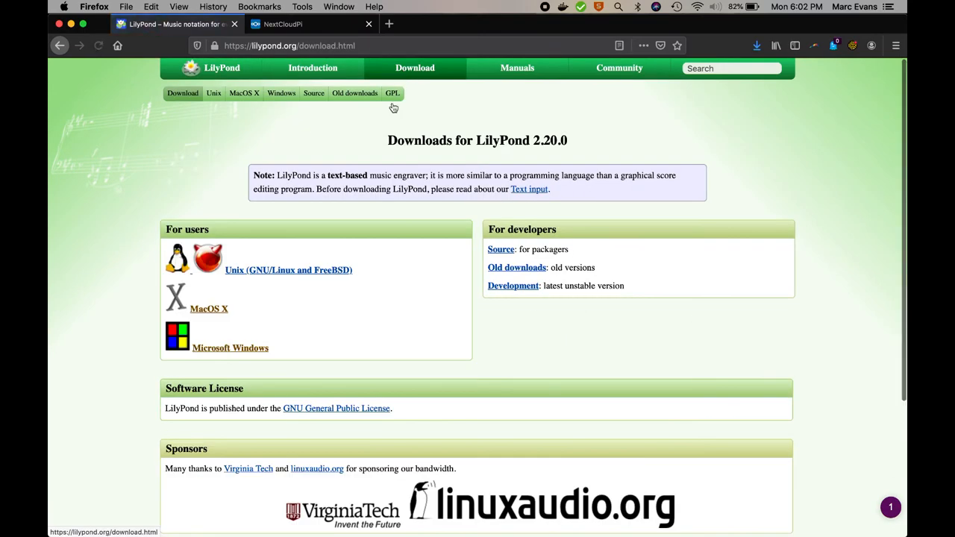
left_click(244, 93)
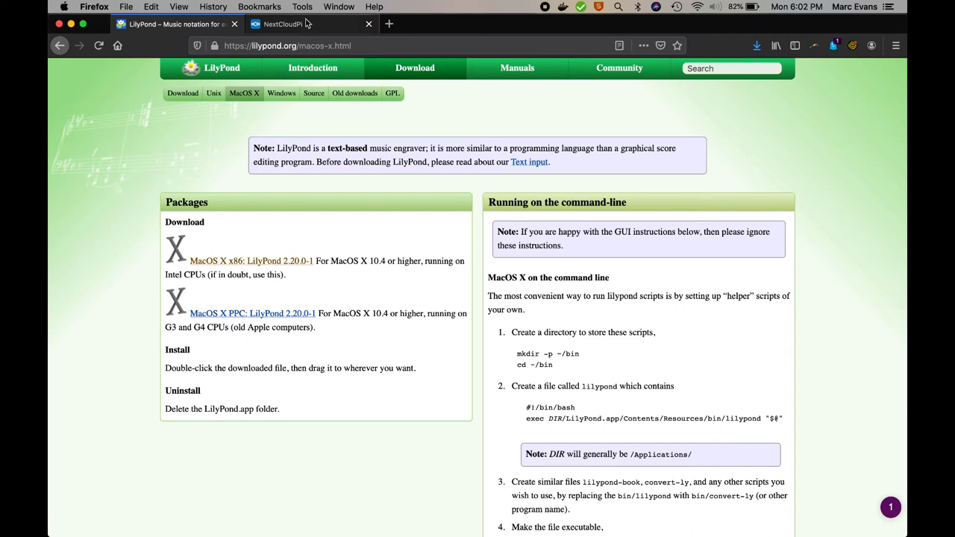
left_click(306, 24)
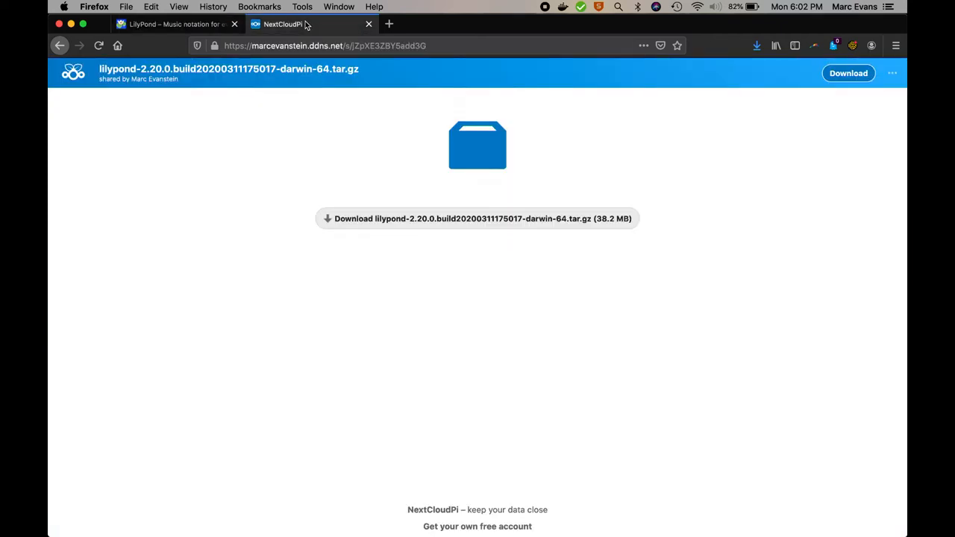
mouse_move(414, 219)
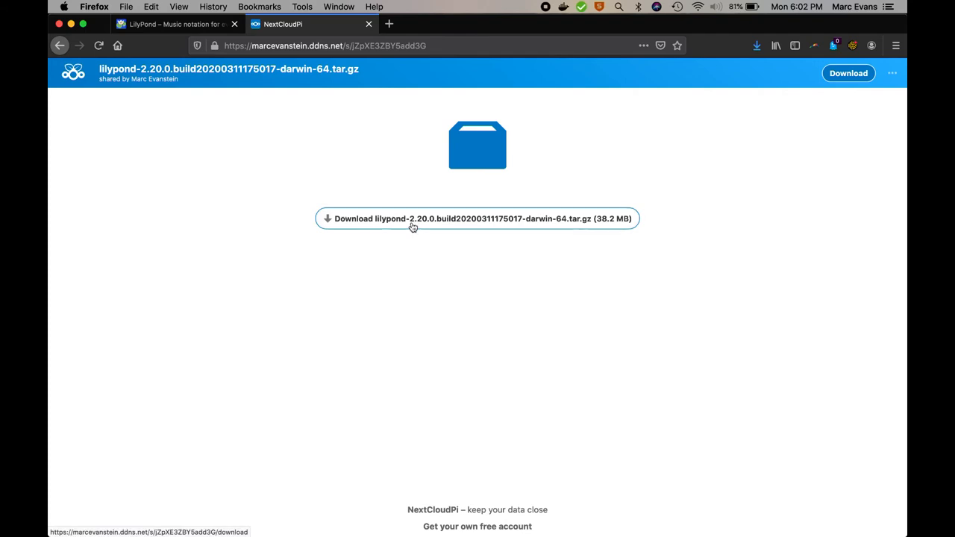
Download lilypond-2.20.0 darwin-64.tar.gz from the NextCloudPi share
left_click(476, 218)
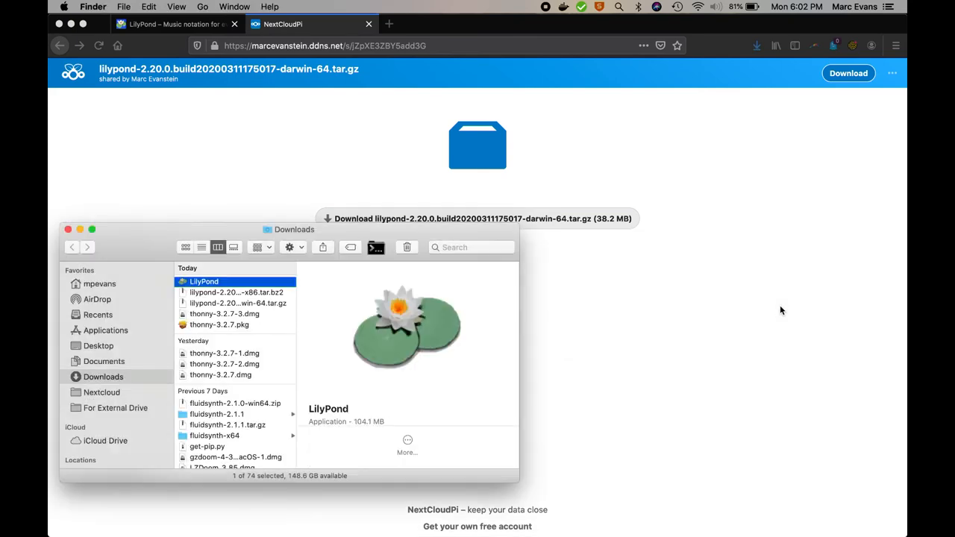
mouse_move(210, 286)
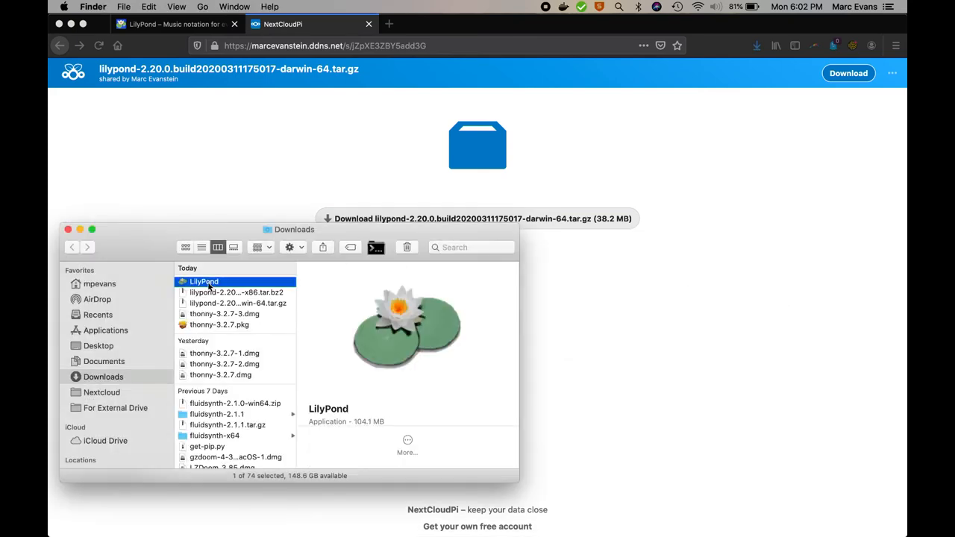
Move the downloaded LilyPond app from Downloads into Applications
left_click(105, 330)
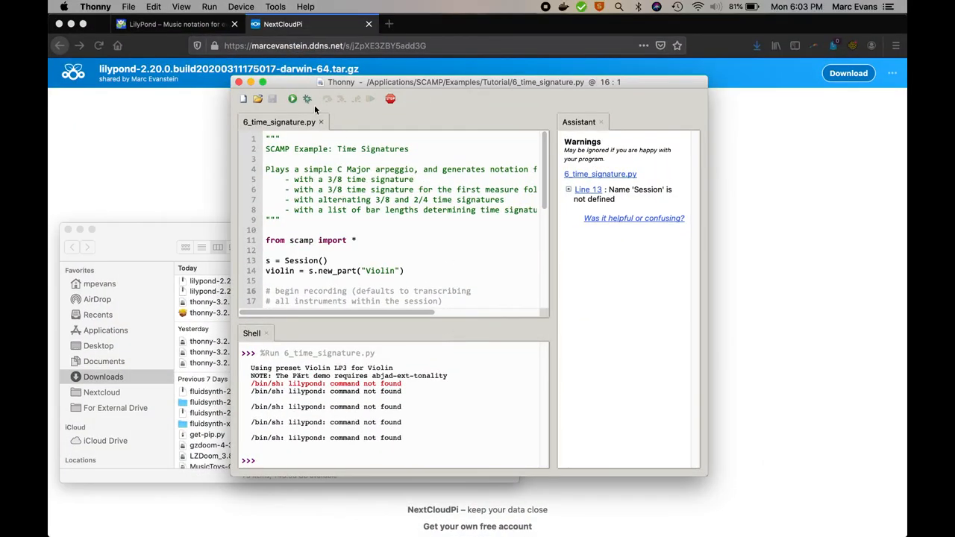
Rerun 6_time_signature.py and cancel the unverified LilyPond developer warning
left_click(293, 99)
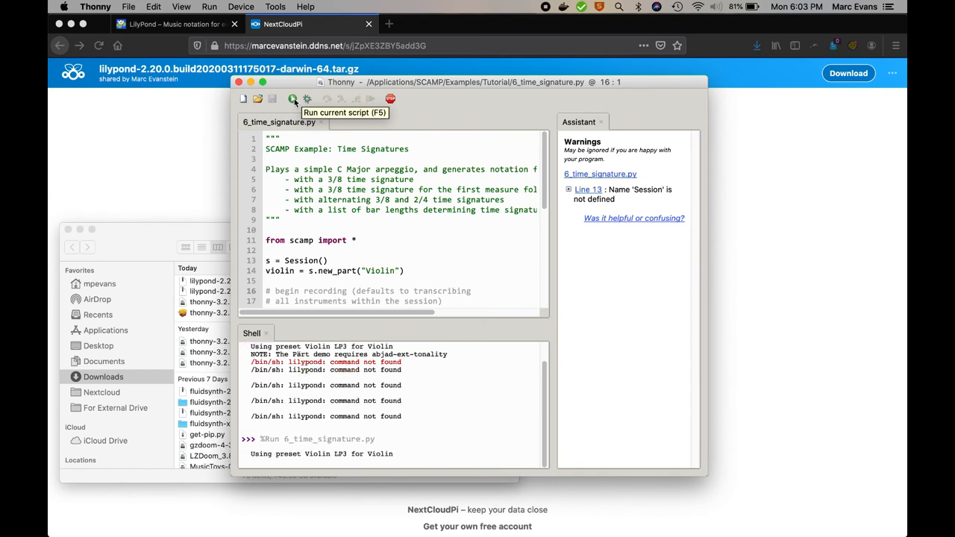
mouse_move(450, 240)
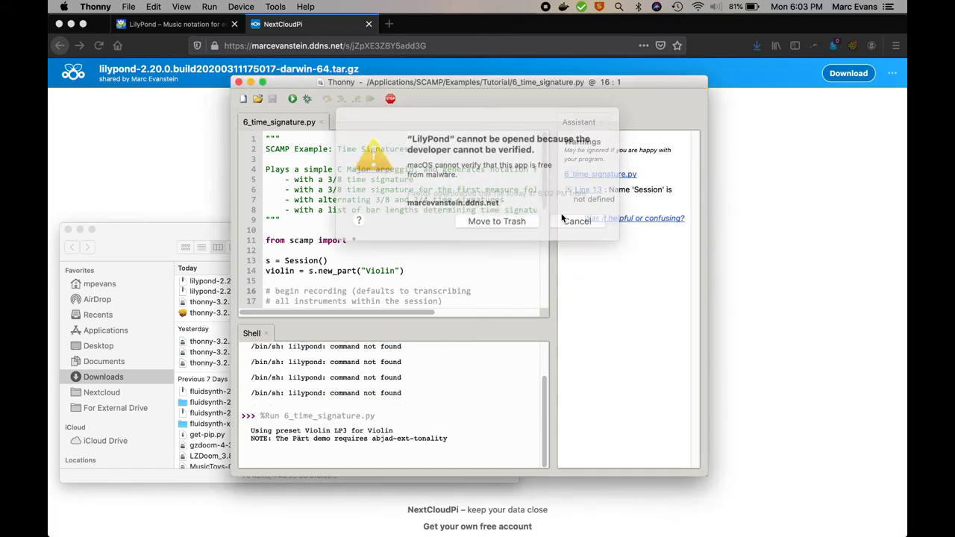
left_click(576, 221)
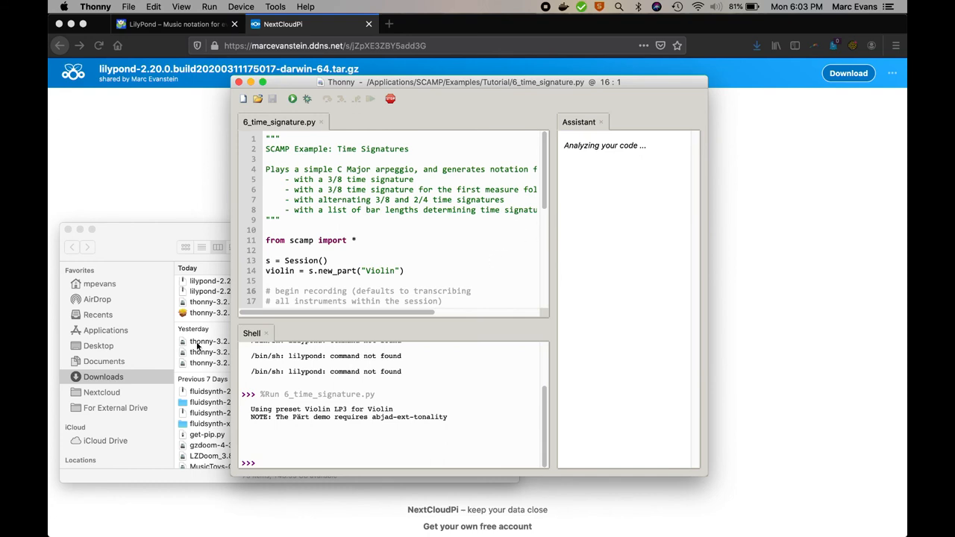
Open LilyPond from the Applications folder's context menu to approve it
left_click(106, 329)
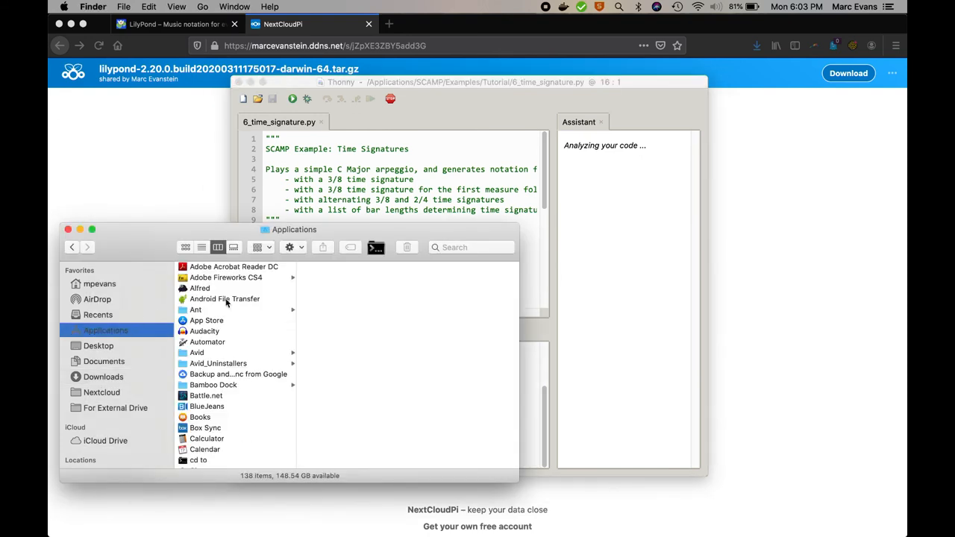
scroll("down", 3)
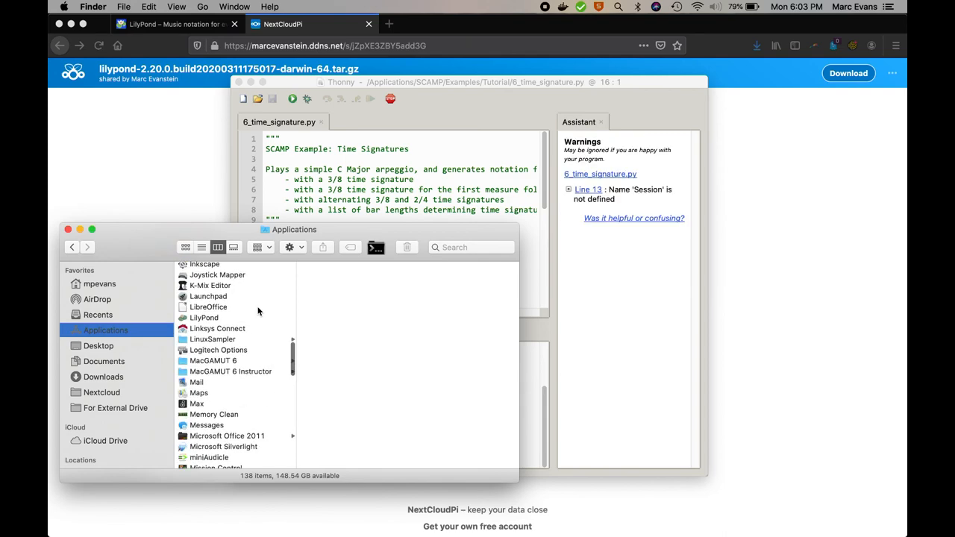
right_click(203, 317)
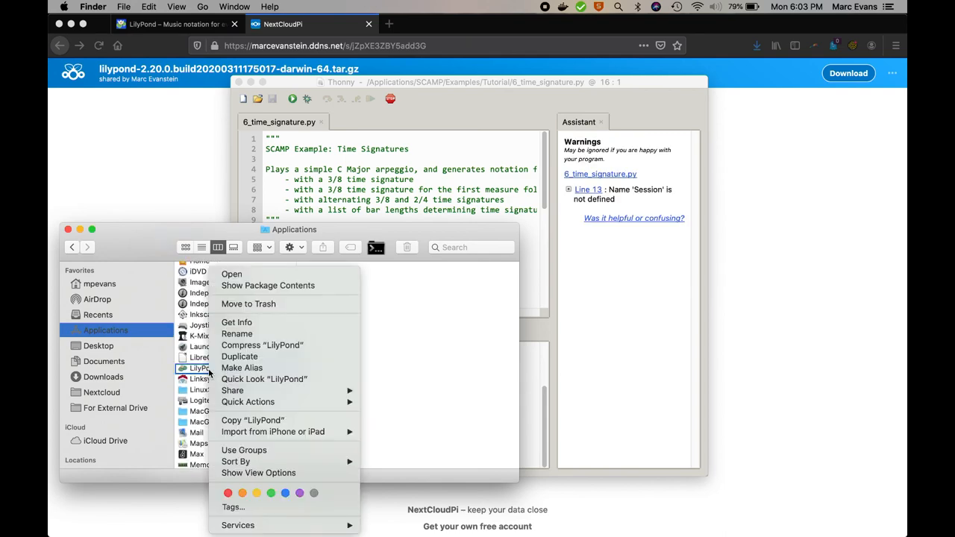
left_click(231, 273)
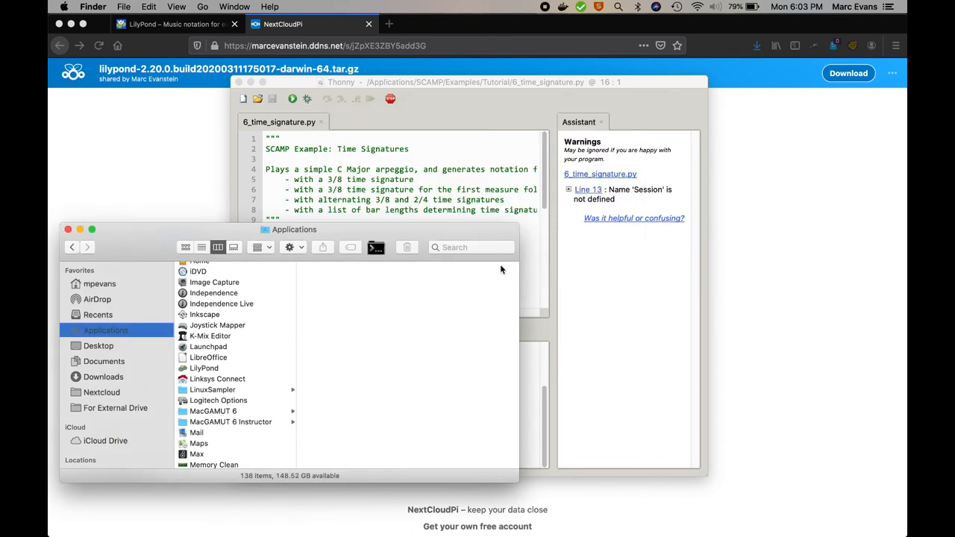
mouse_move(398, 287)
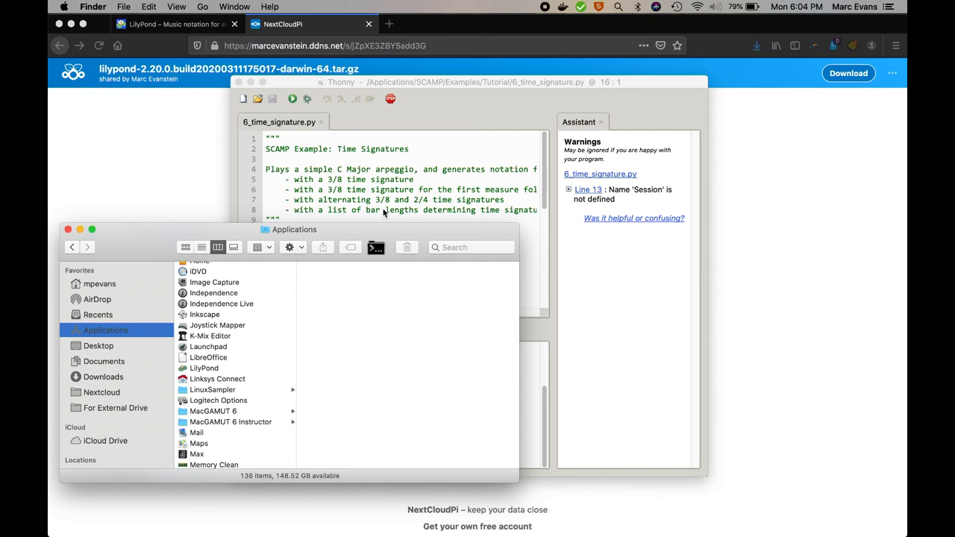
Rerun 6_time_signature.py until the shell shows no lilypond errors
left_click(292, 98)
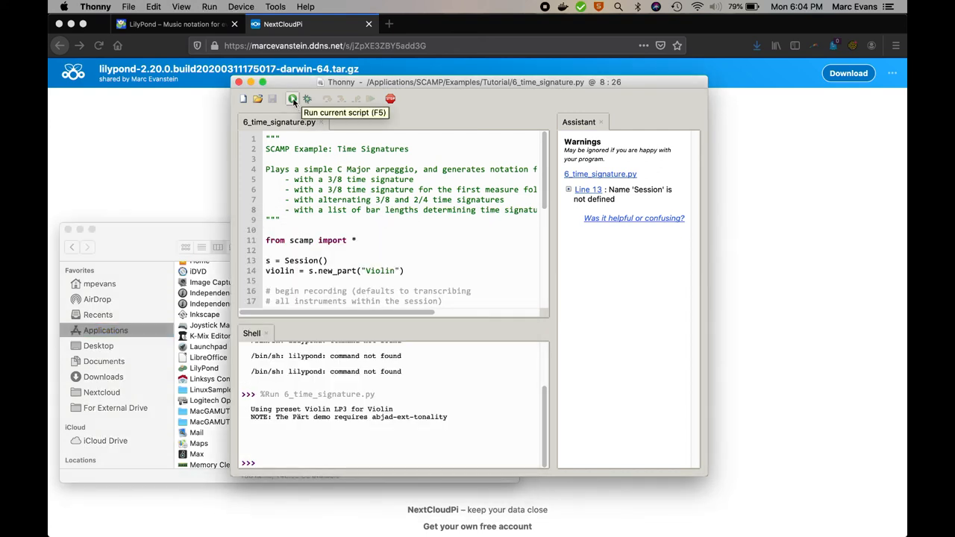
left_click(292, 98)
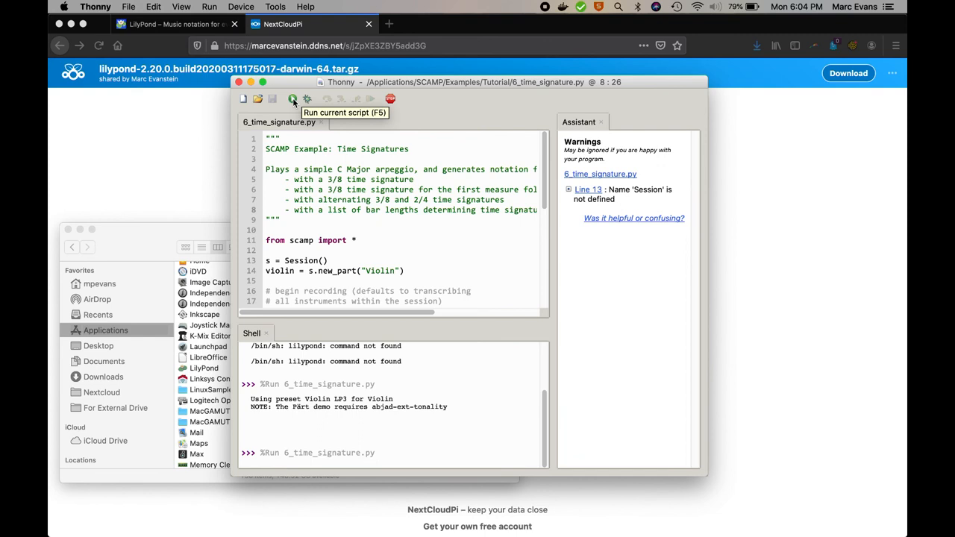
left_click(292, 98)
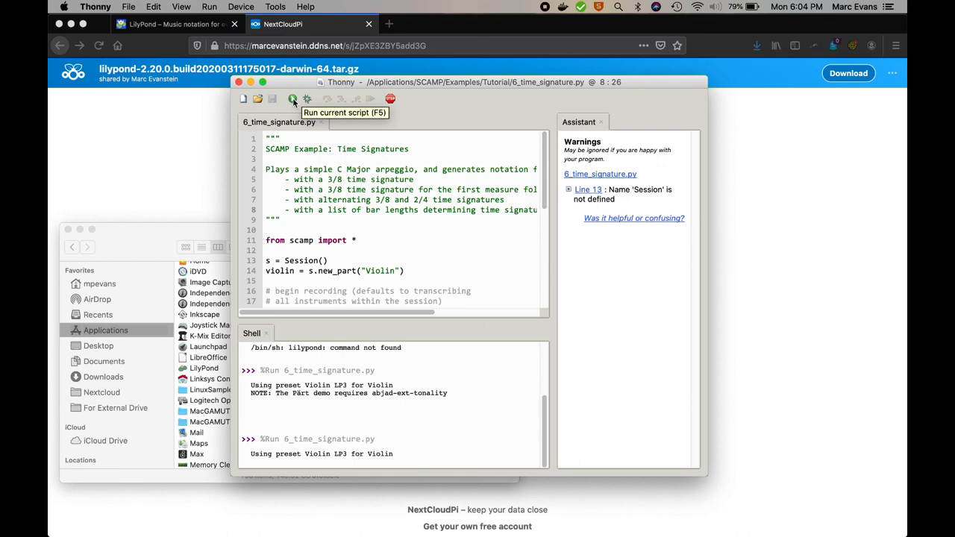
left_click(293, 99)
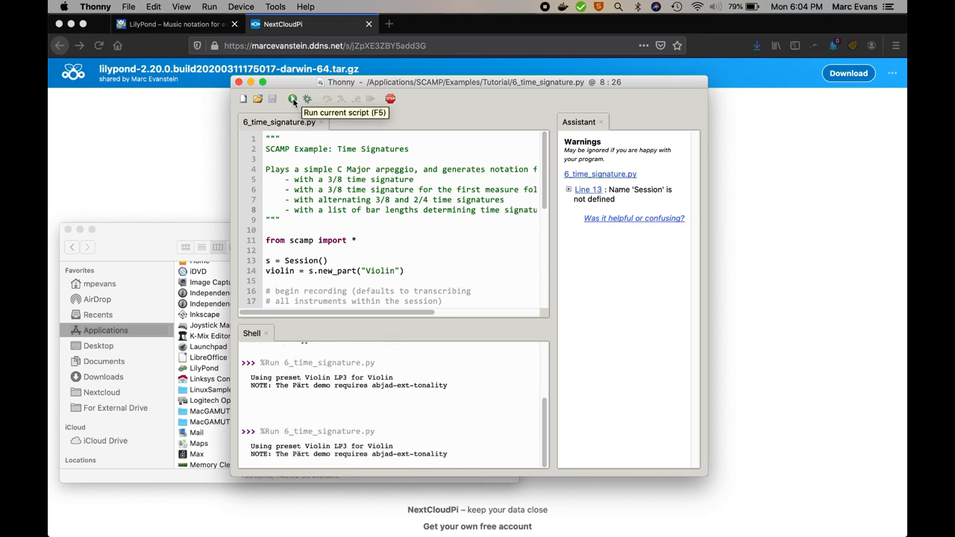